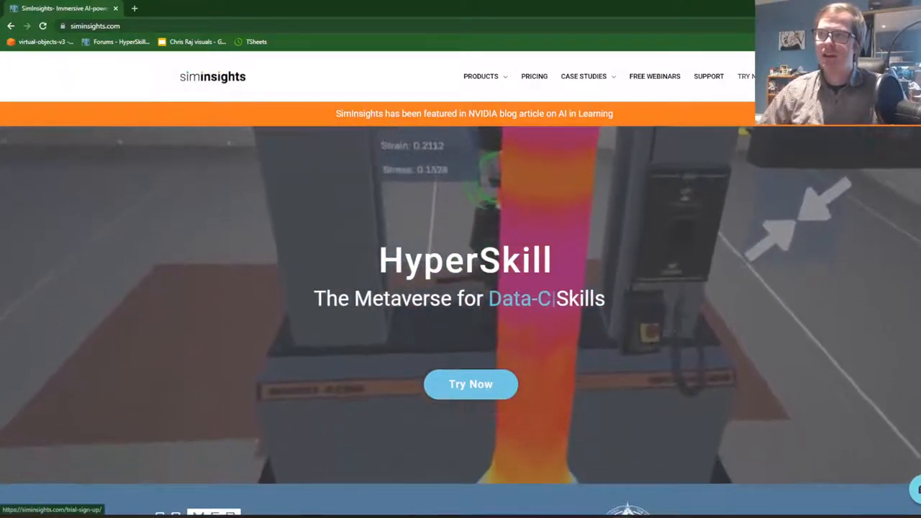
# - Go from the SimInsights homepage to the HyperSkill 'Try Now' downloads page
pyautogui.click(470, 383)
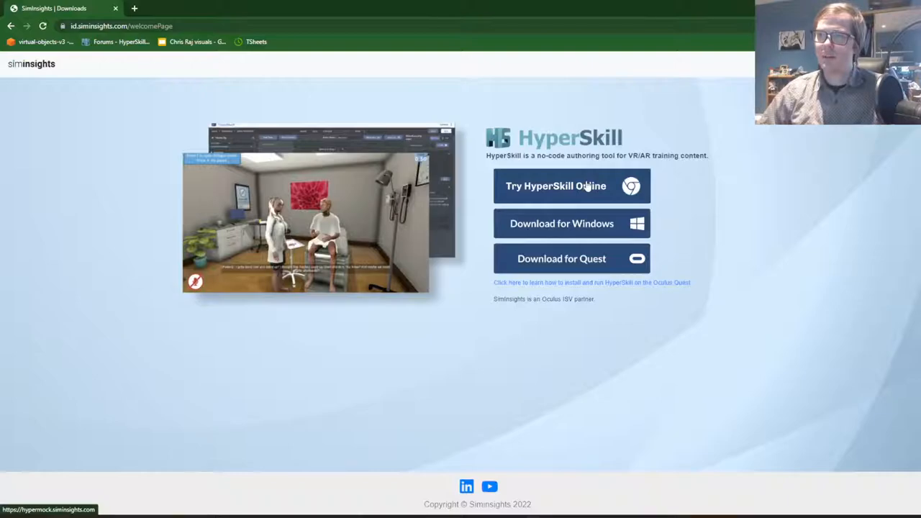
# - Launch HyperSkill Online in a new browser tab
pyautogui.click(555, 185)
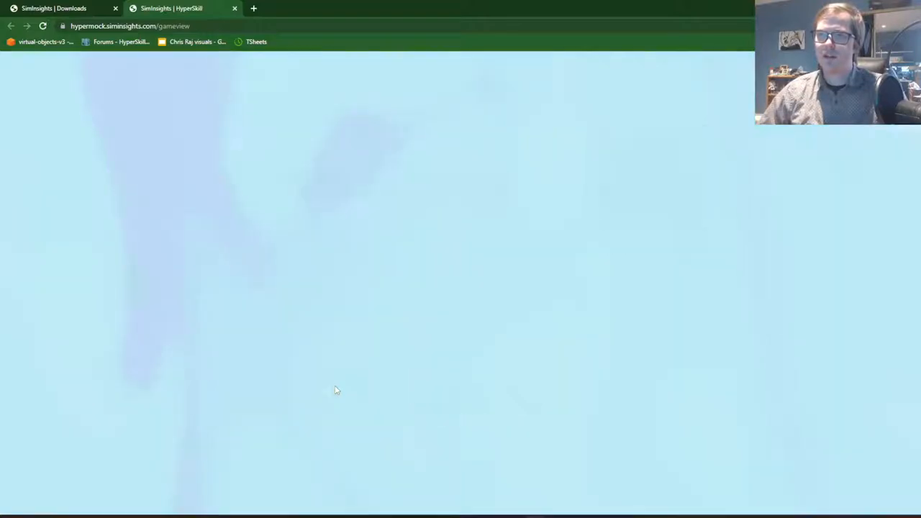
pyautogui.moveTo(406, 372)
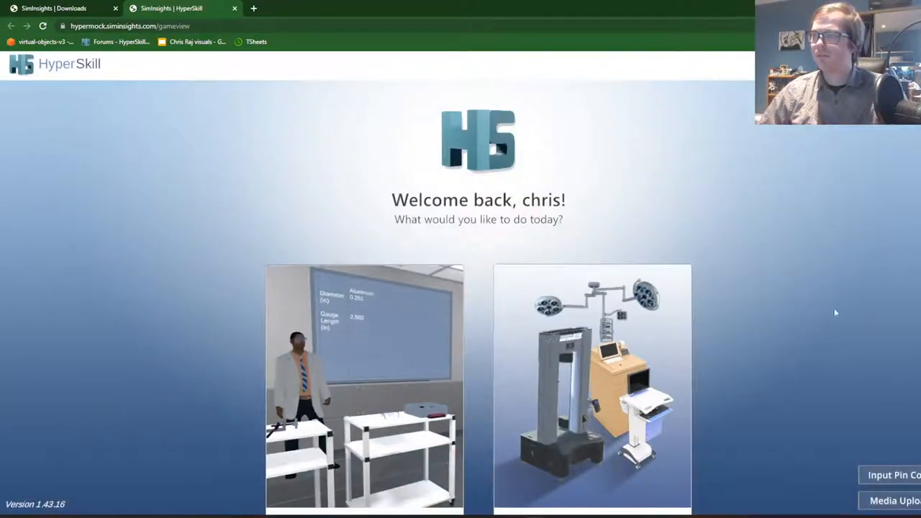
pyautogui.moveTo(314, 339)
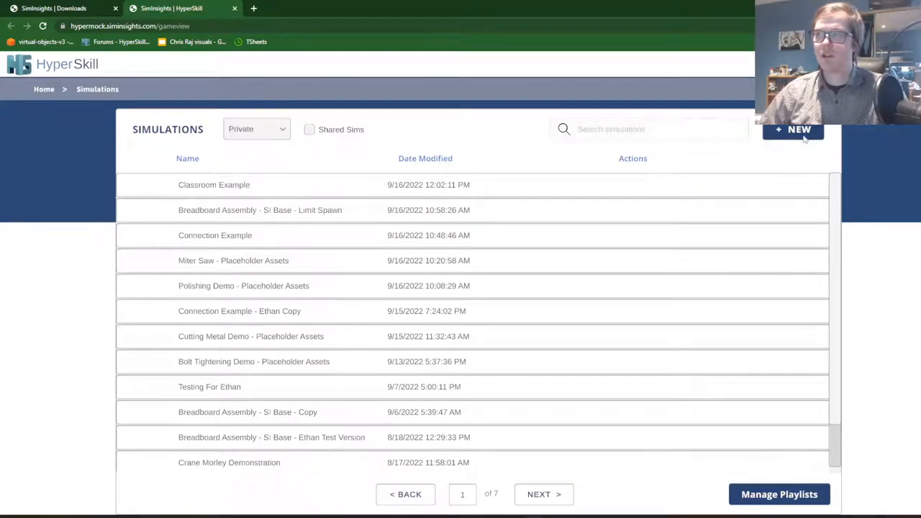
# - Create a new simulation 'Molecule Demonstration' from the Public Classroom scenario
pyautogui.click(793, 129)
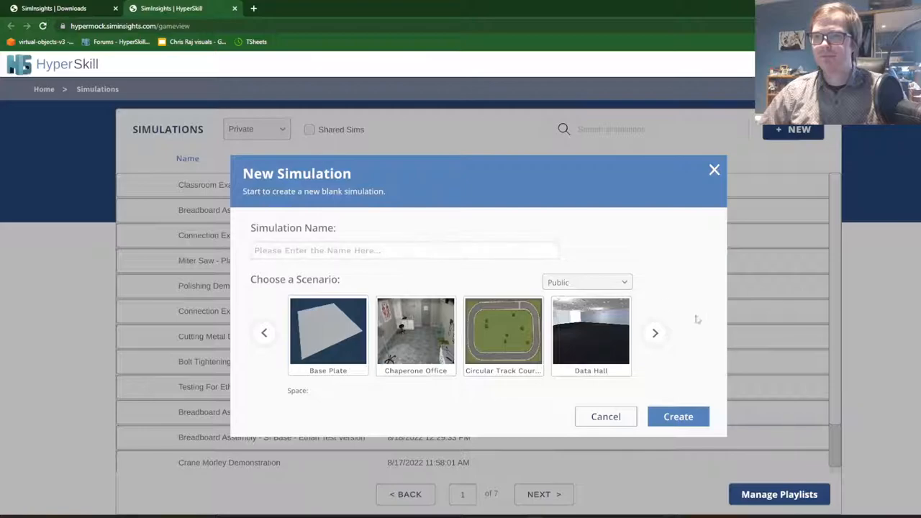
pyautogui.click(655, 333)
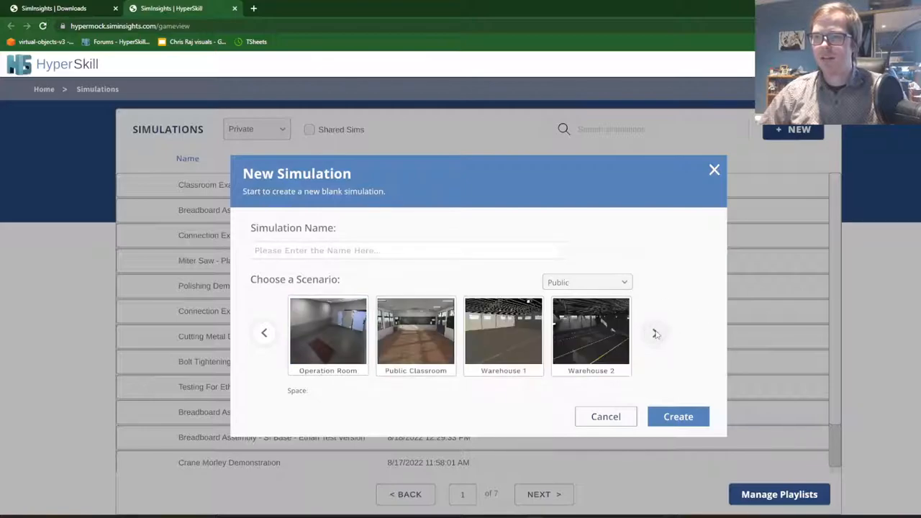
pyautogui.click(415, 334)
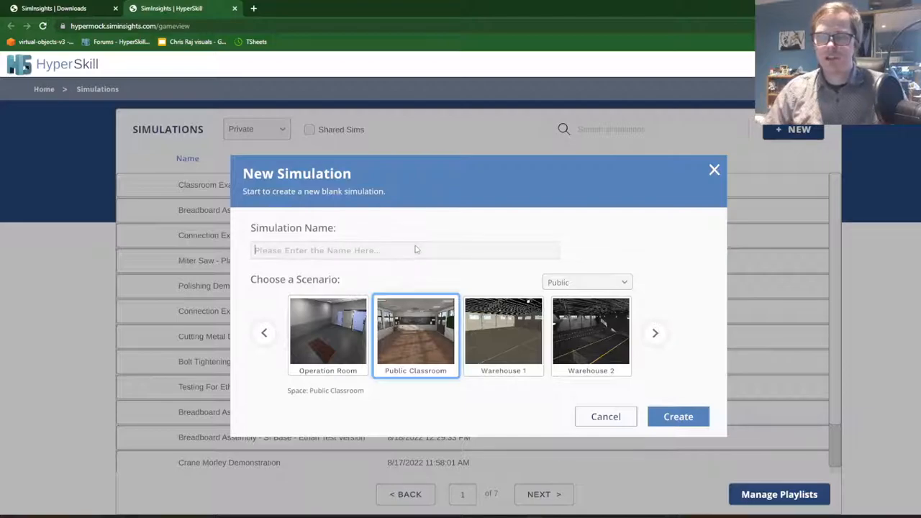
pyautogui.write('Moled')
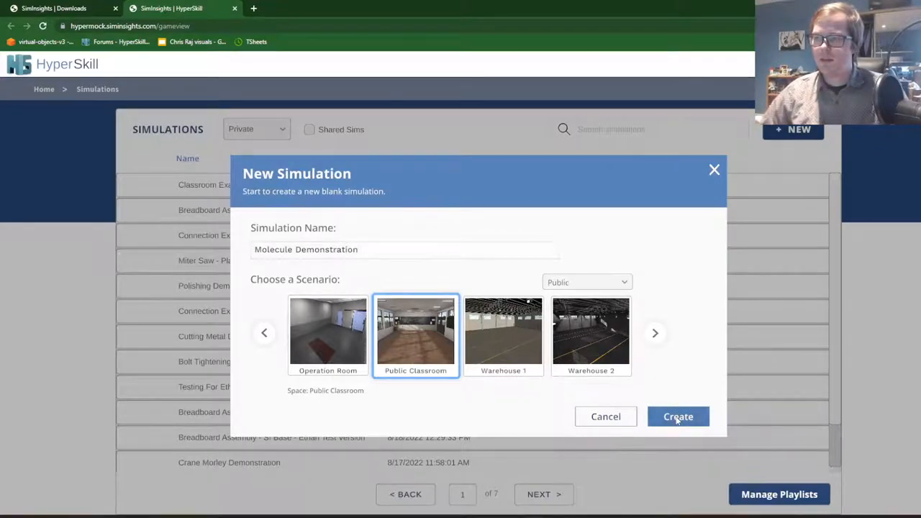
pyautogui.click(676, 418)
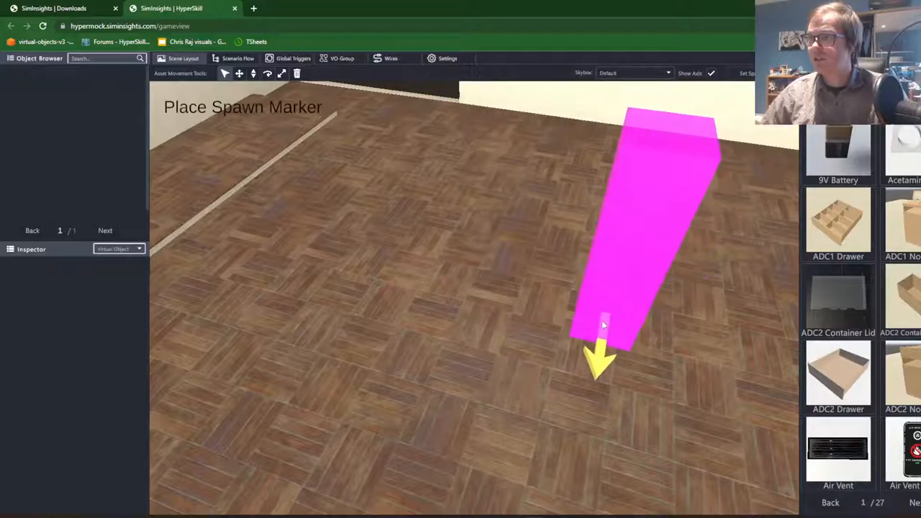
# - Place the spawn marker on the classroom floor in the editor
pyautogui.click(268, 74)
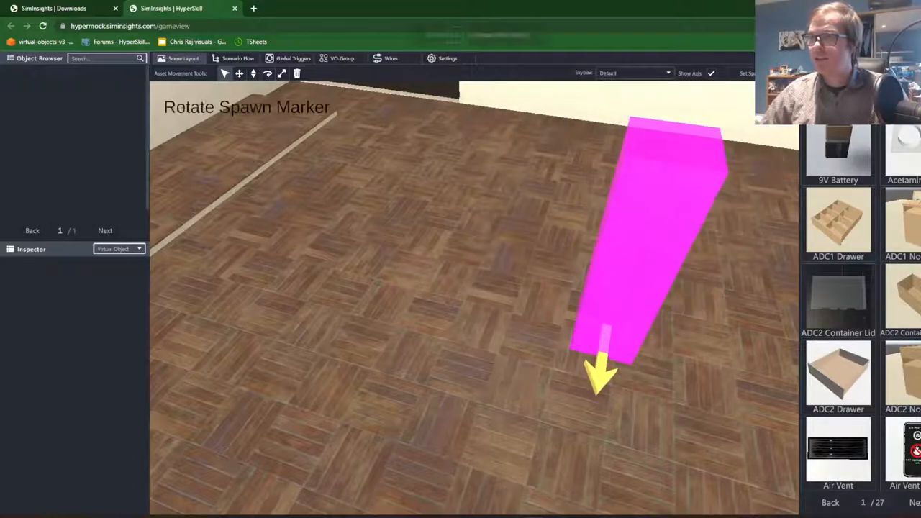